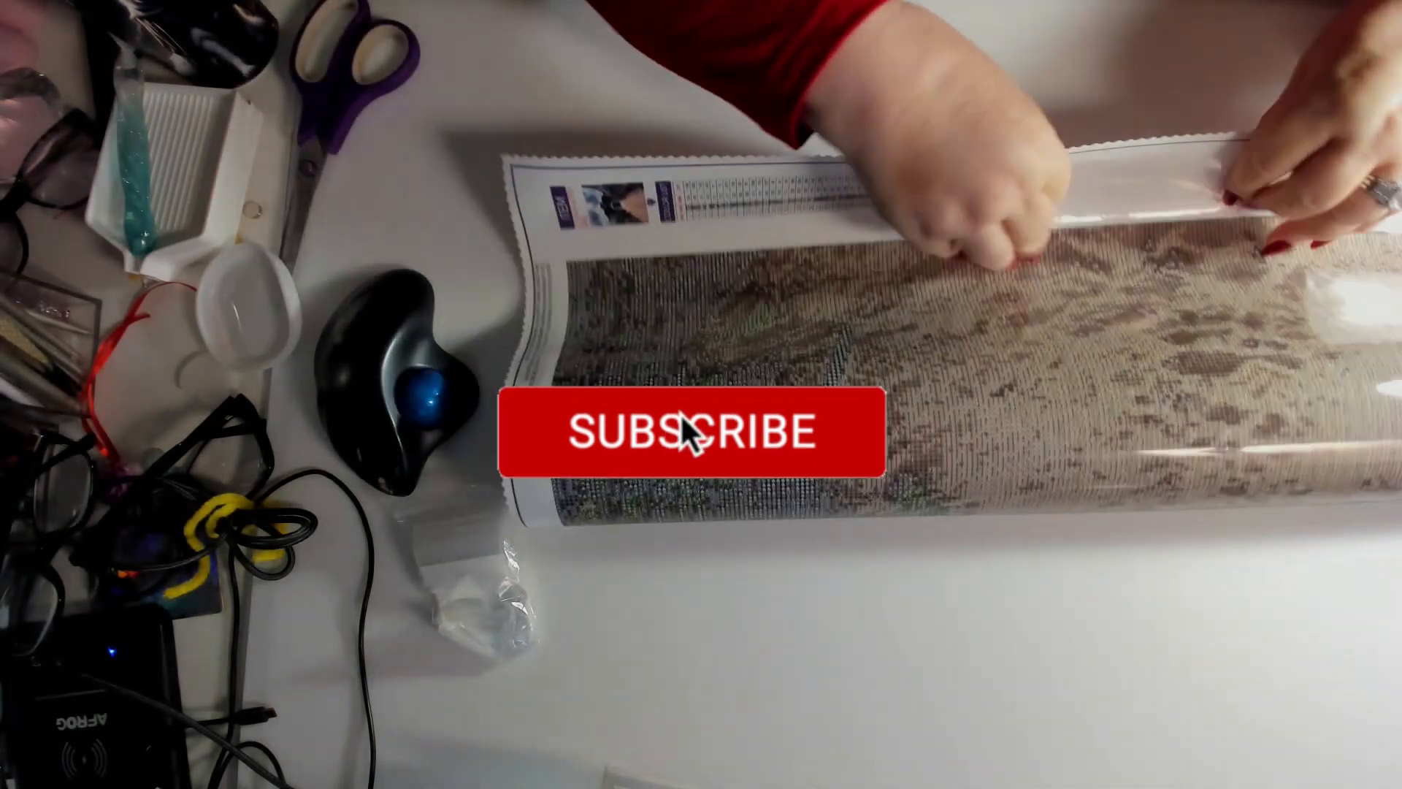
{"action": "left_click", "coordinate": [689, 431]}
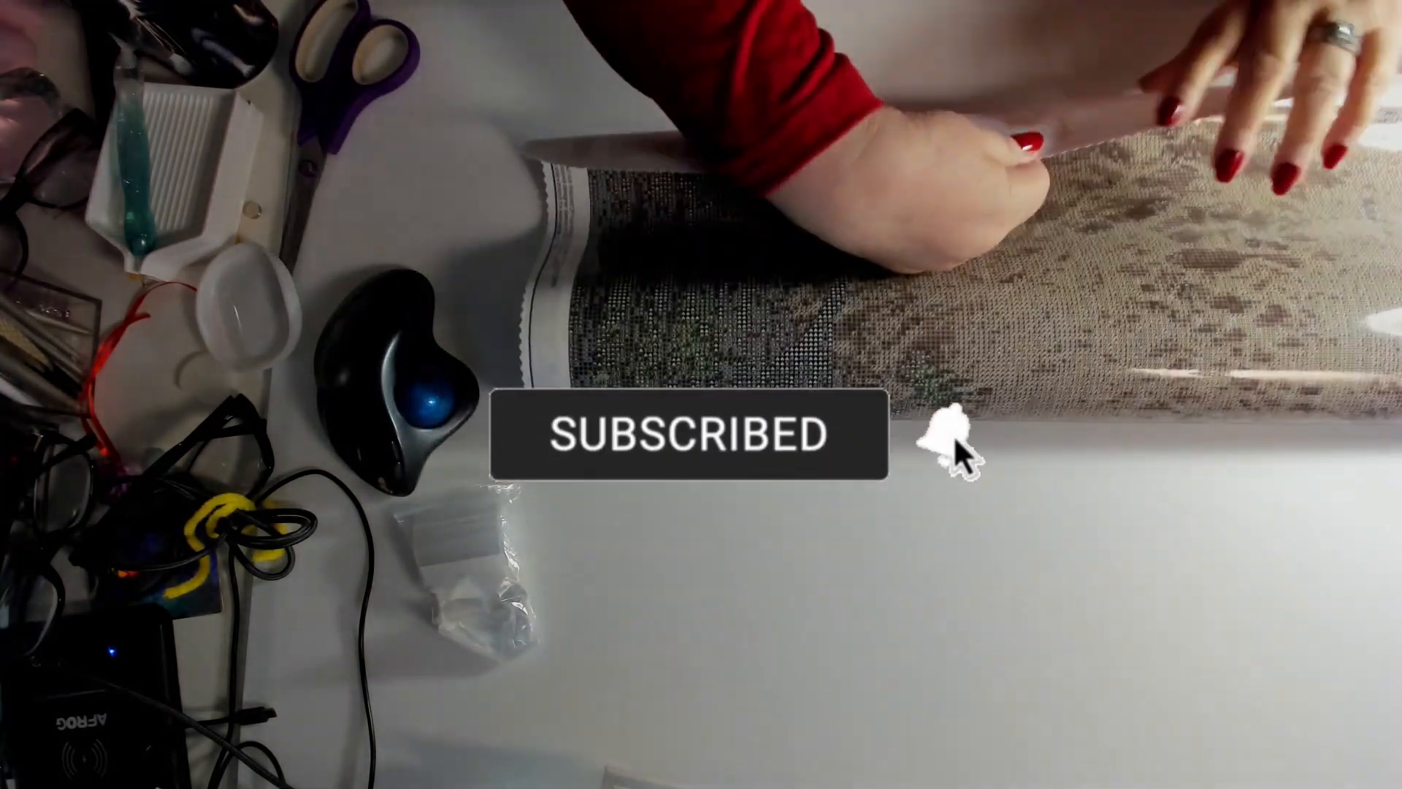